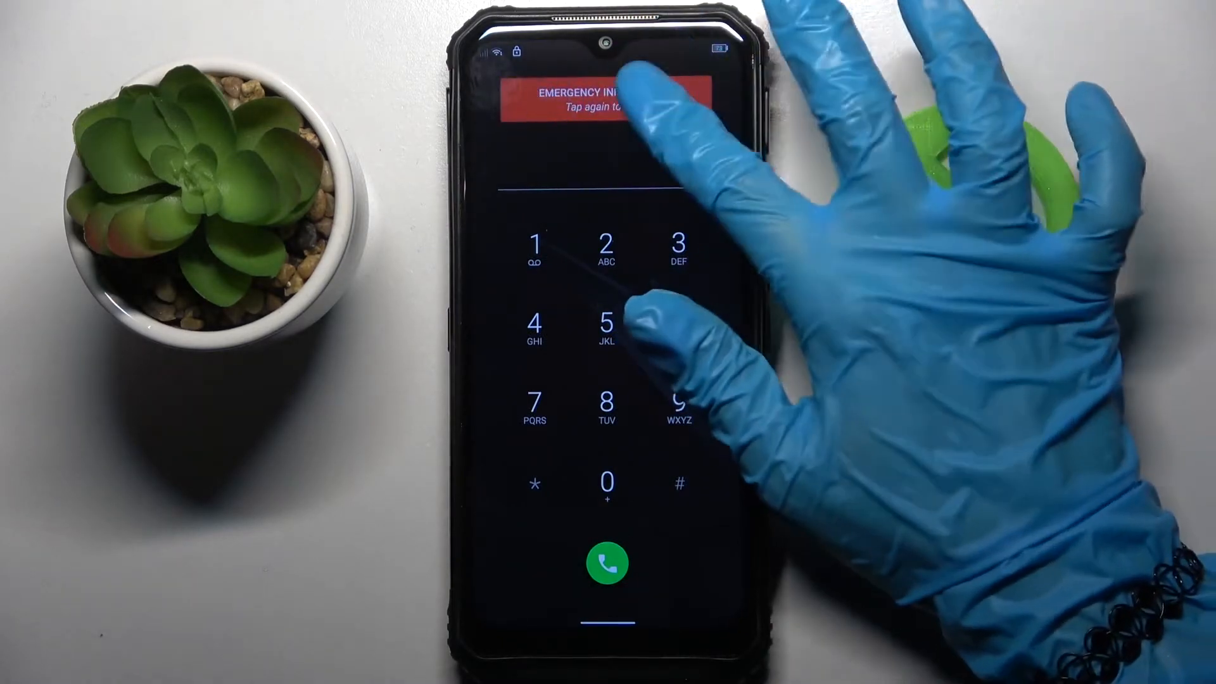
Step: Add Infolinia (*222) as an emergency contact from the emergency dialer's Emergency information page
left_click(606, 101)
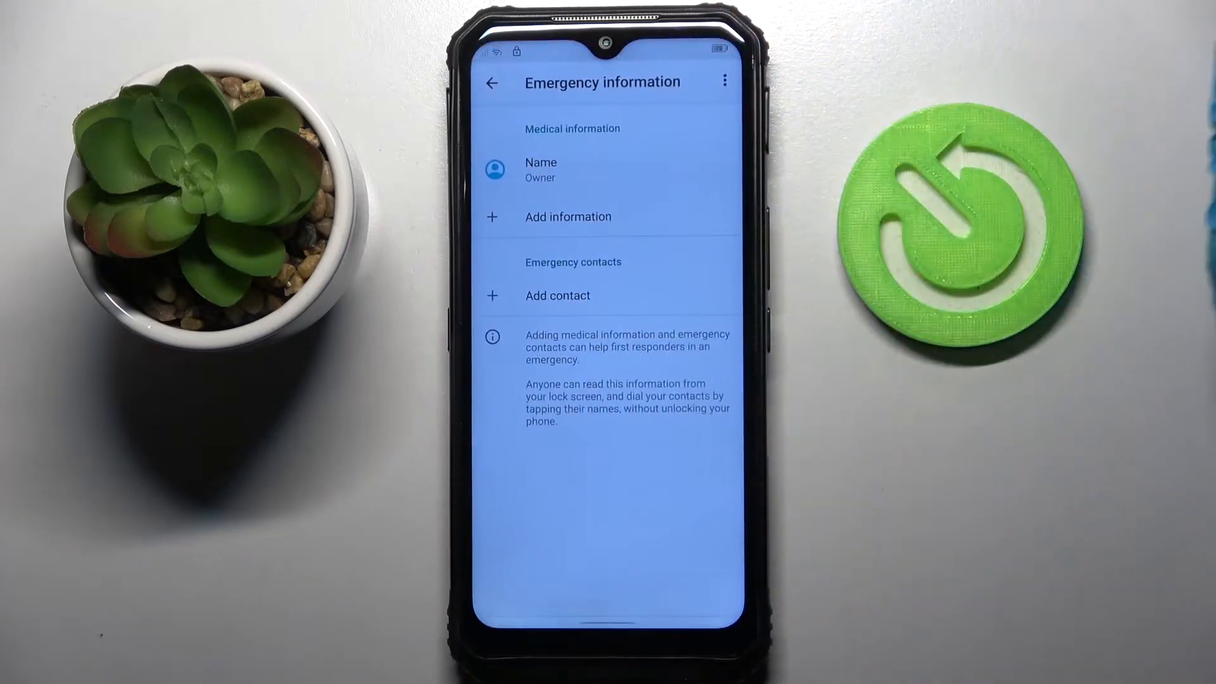
left_click(557, 295)
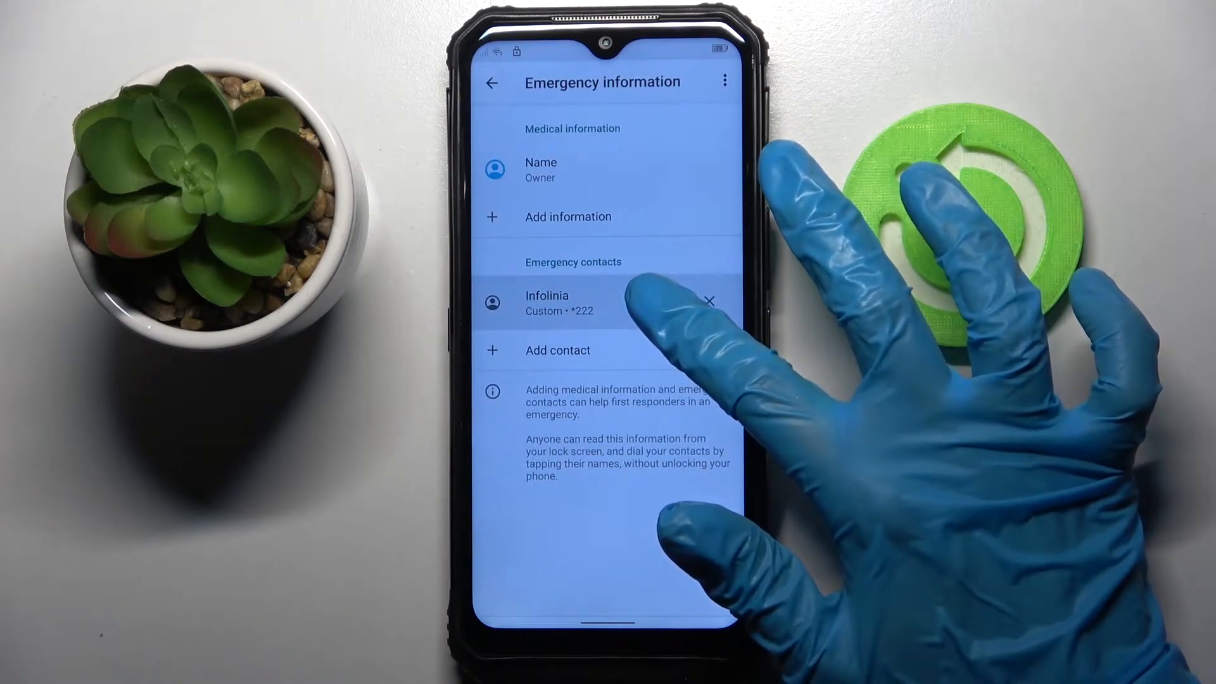
Step: Share the Infolinia contact card and bring up options for Gmail as the share target
left_click(547, 303)
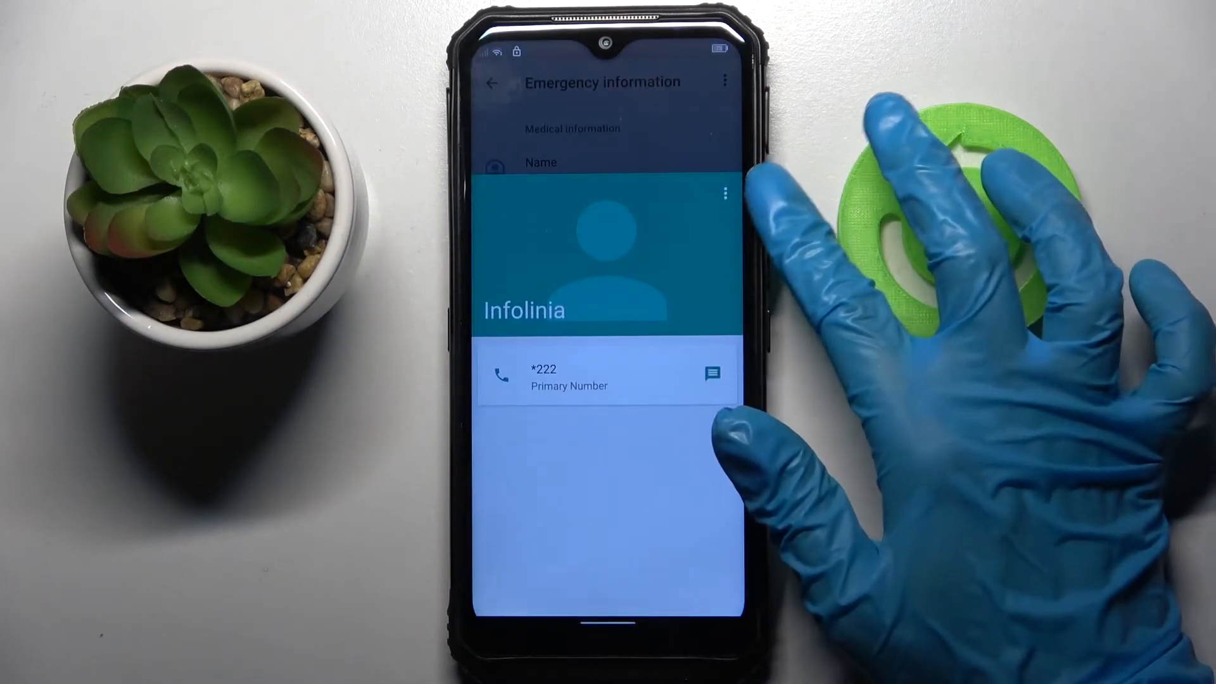
left_click(723, 192)
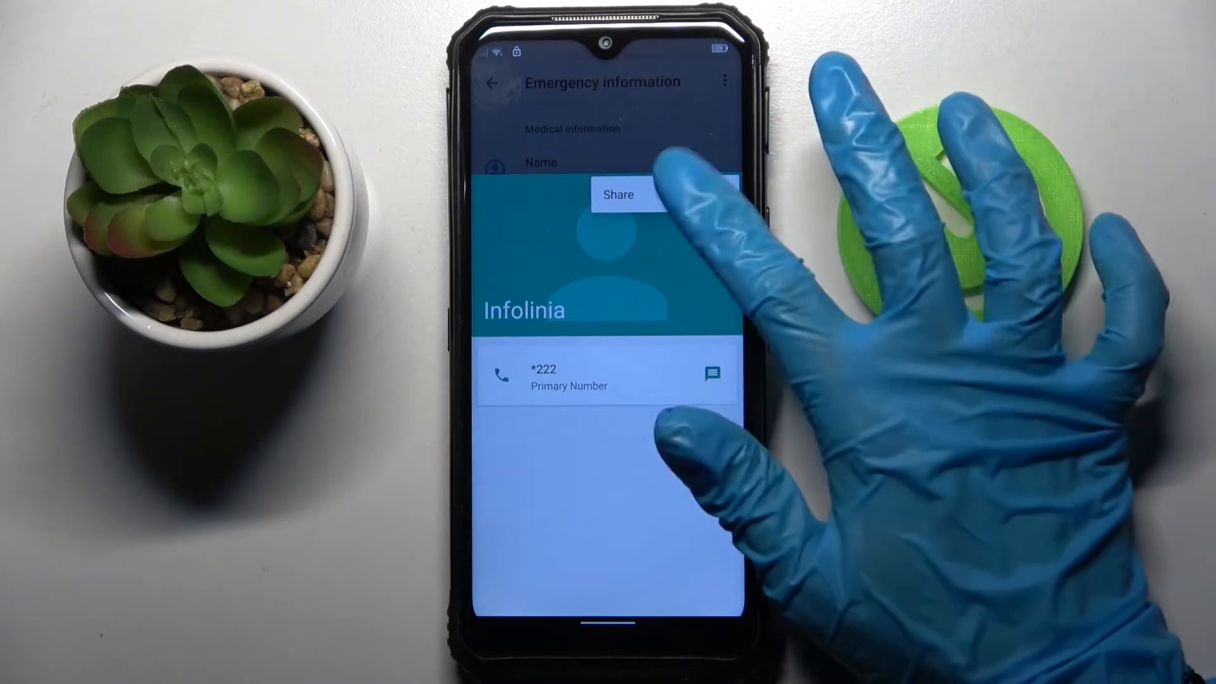
left_click(619, 195)
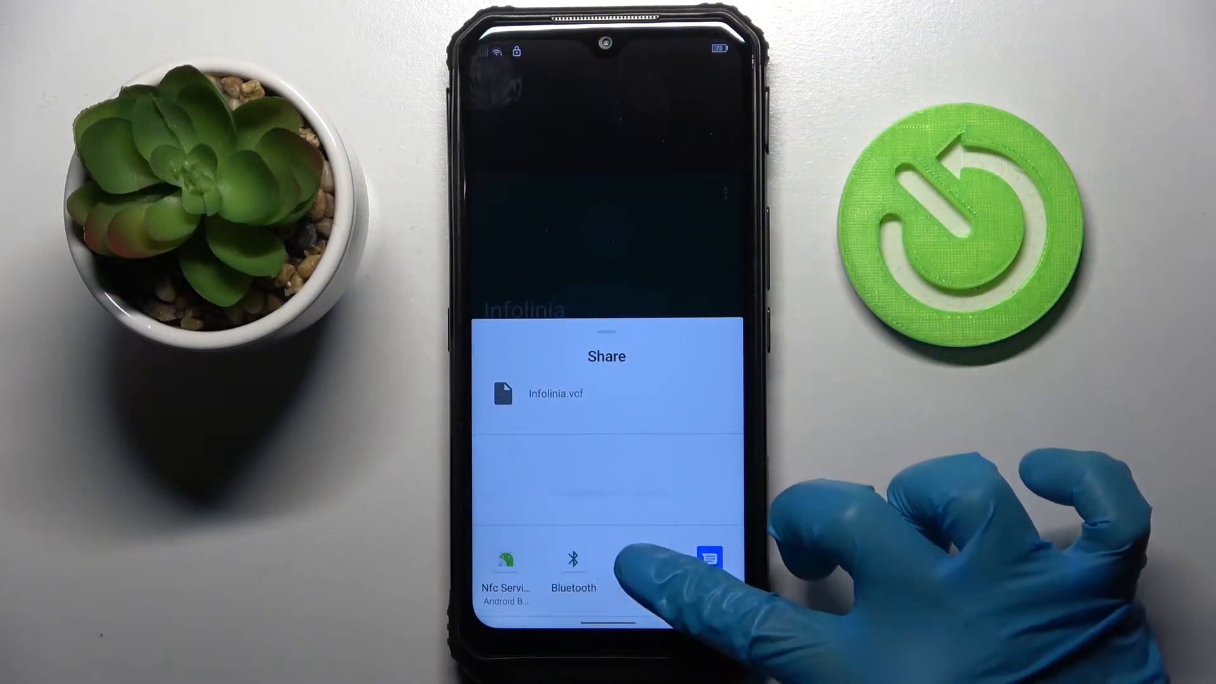
left_click(709, 561)
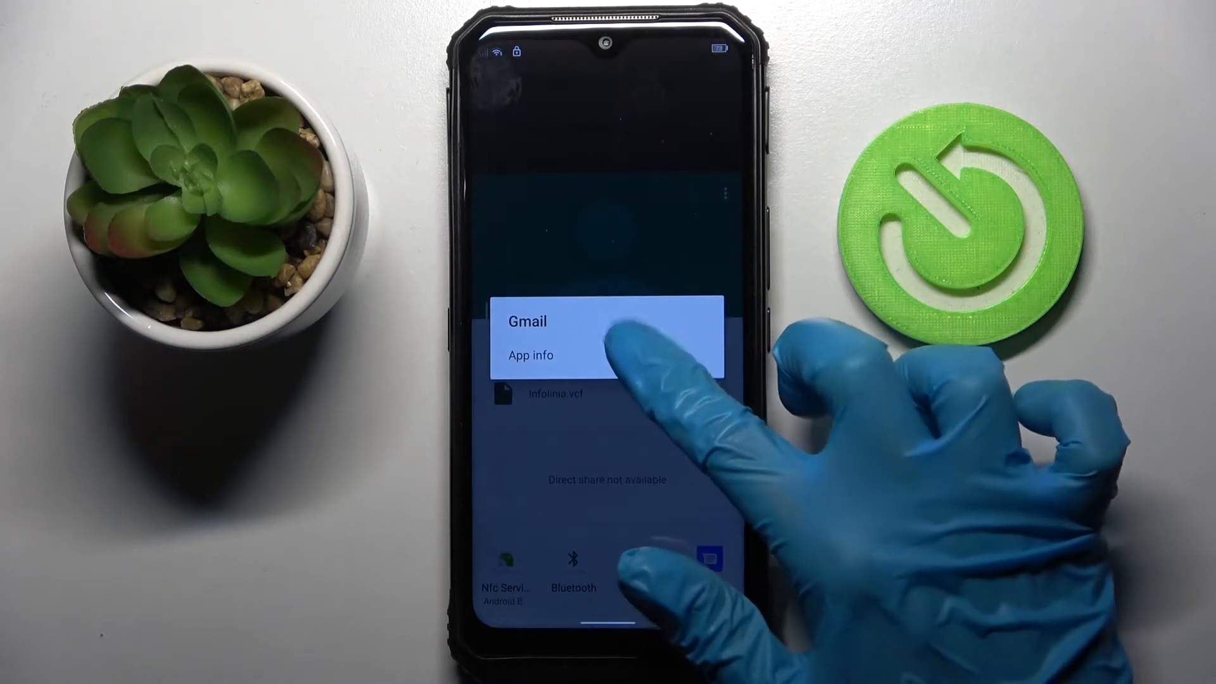
Step: Reach Gmail's own in-app settings via App info > Notifications > Additional settings in the app
left_click(530, 354)
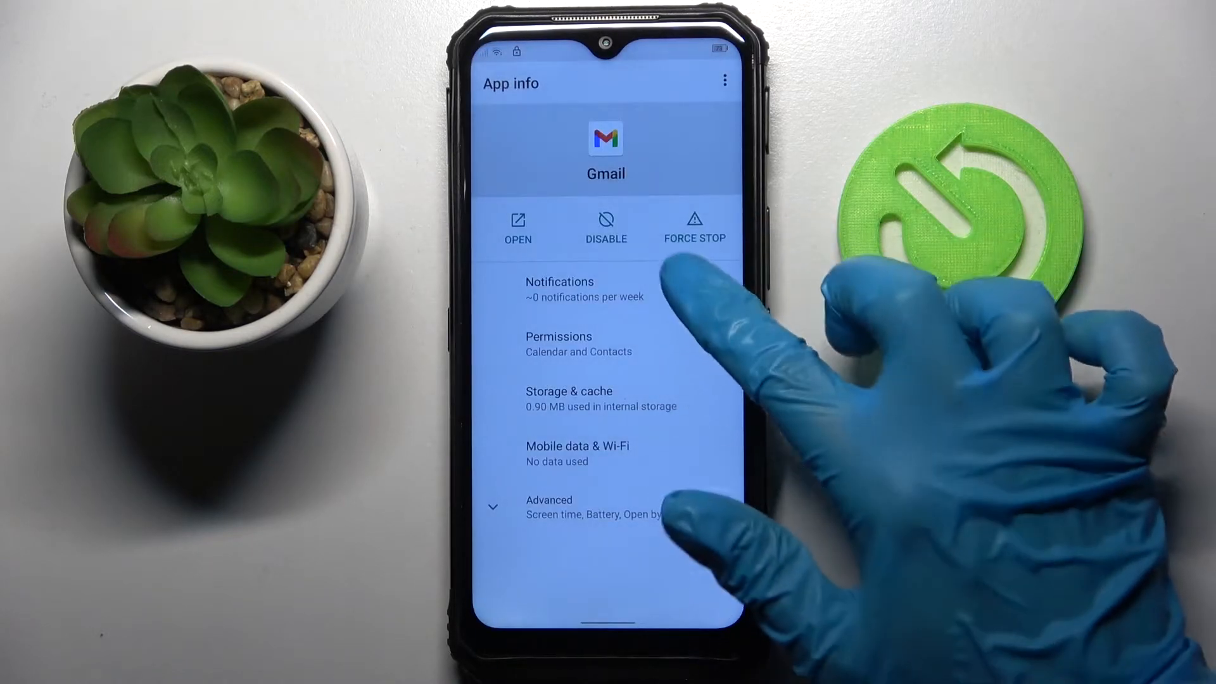
left_click(559, 289)
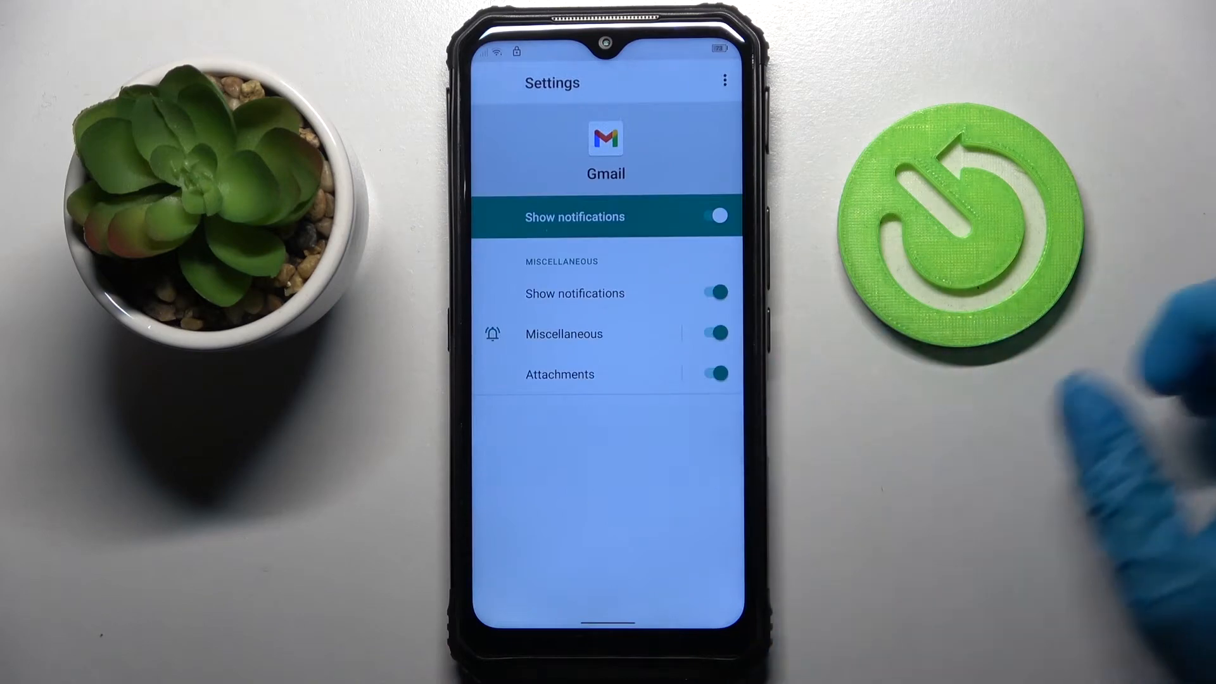
scroll("down", 3)
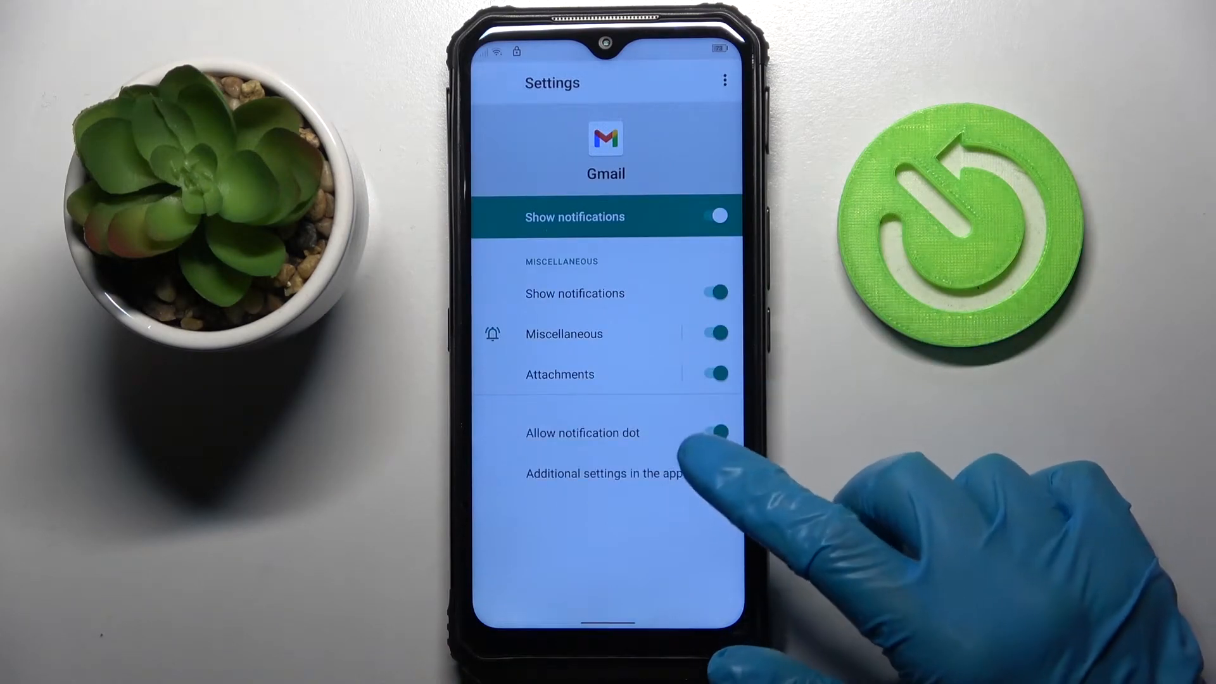
left_click(490, 84)
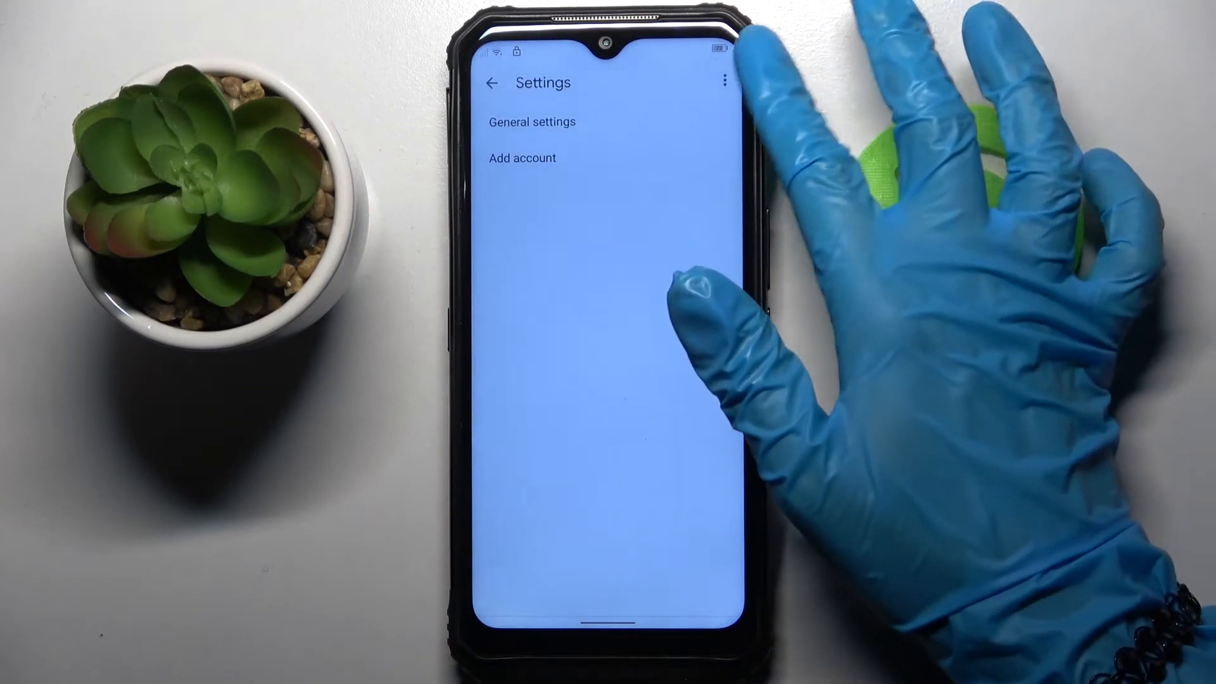
Step: Search Gmail help for 'use', open Use Morse code and follow its Gboard install link into Chrome
left_click(722, 81)
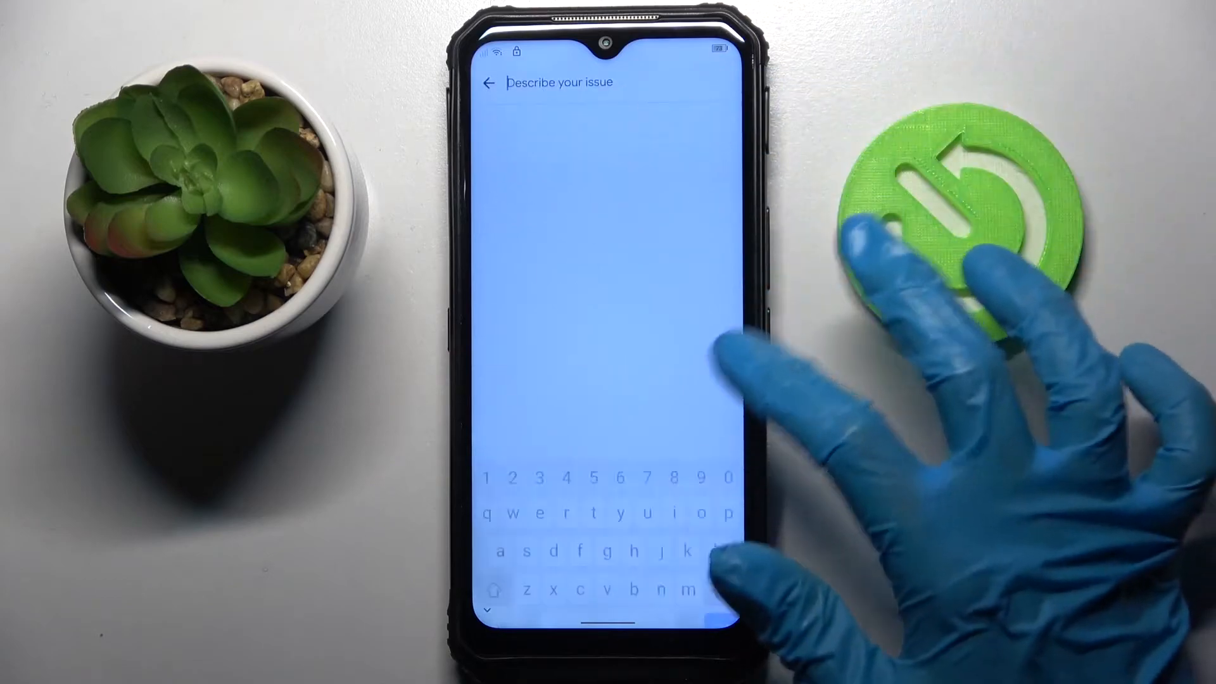
type("use")
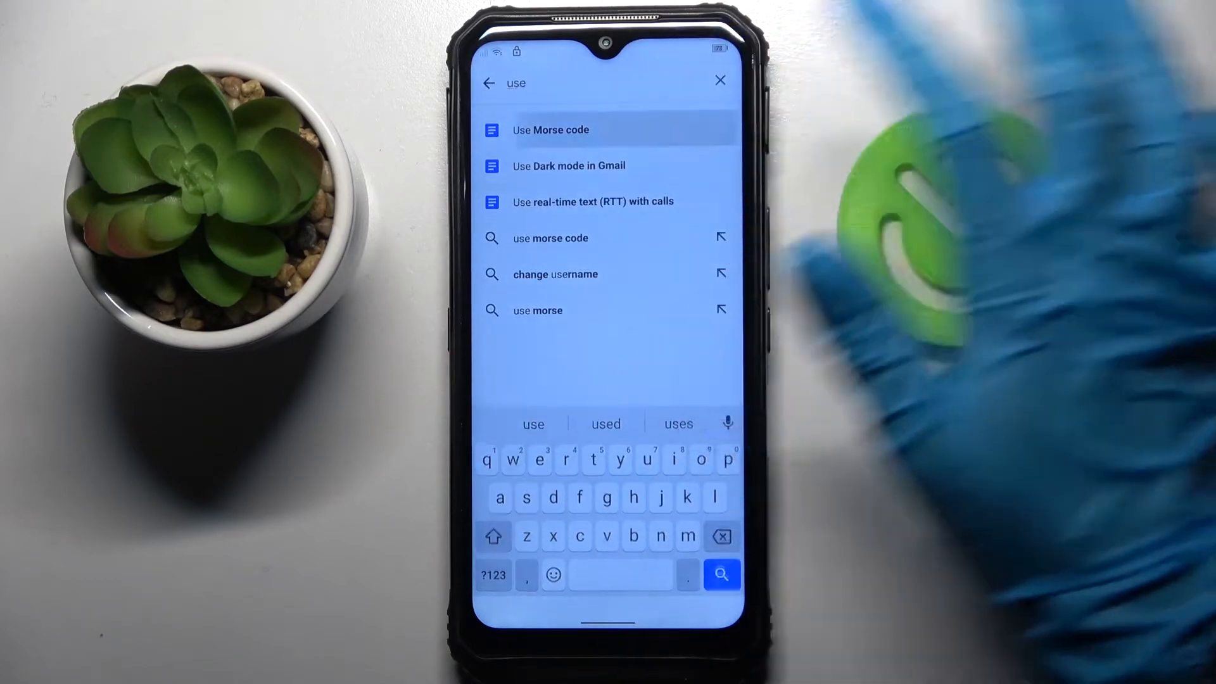
left_click(551, 129)
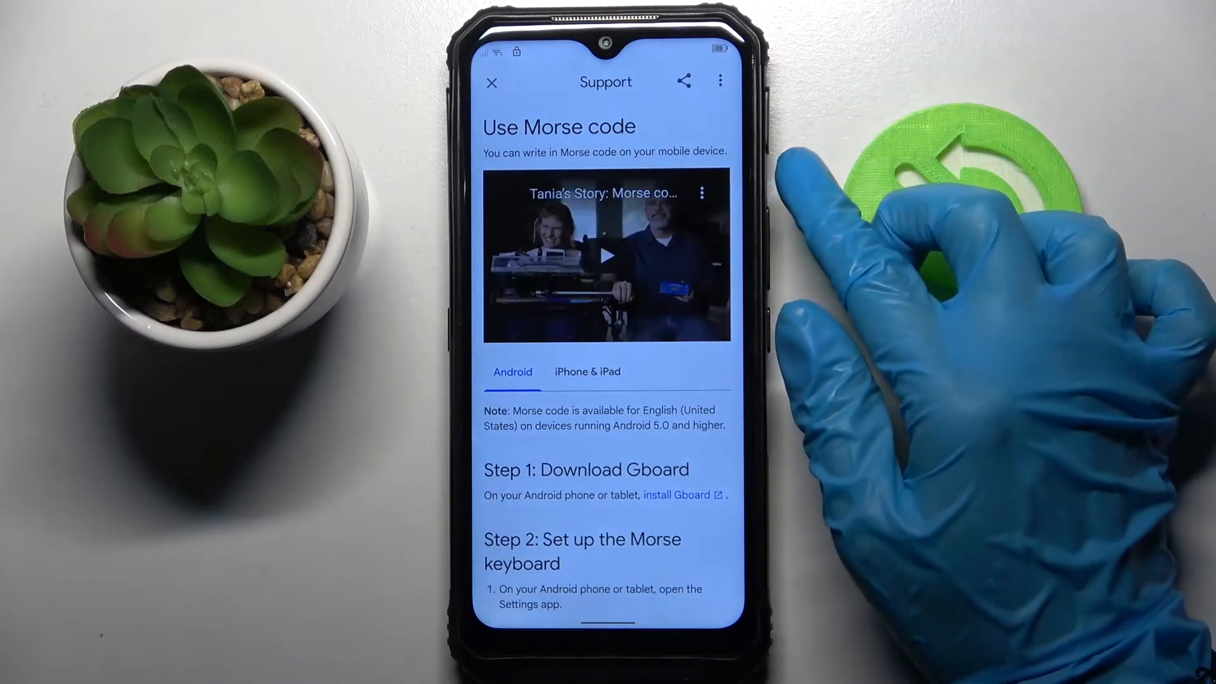
left_click(607, 257)
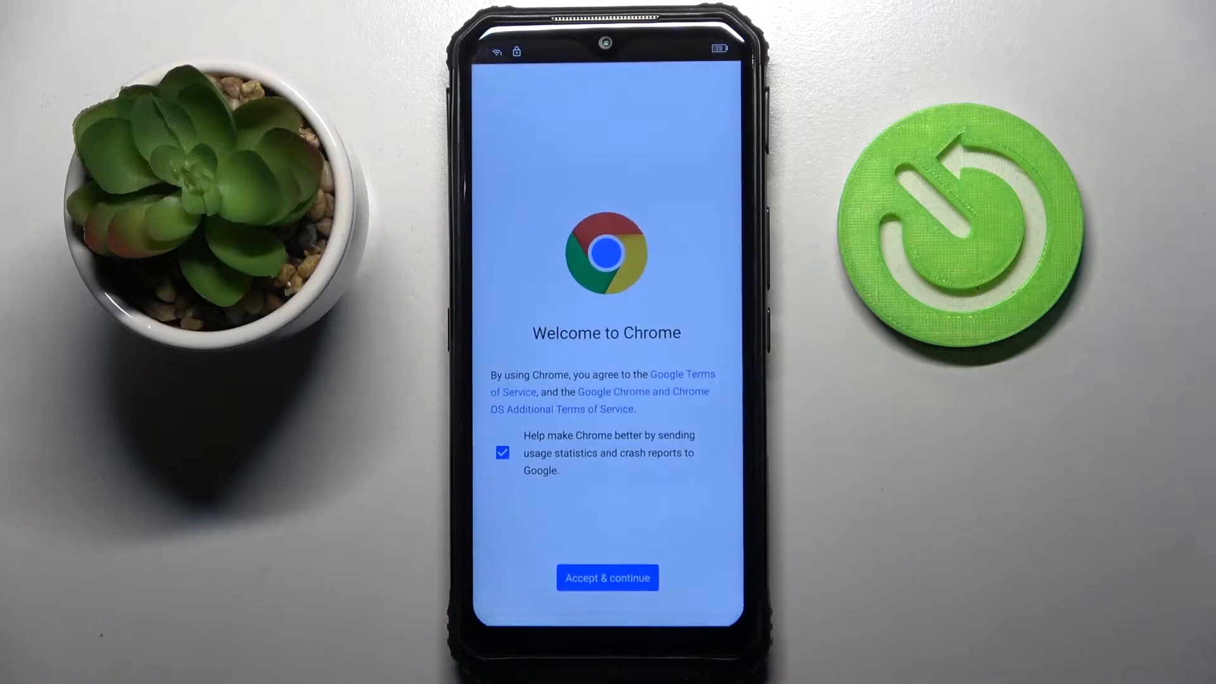
Step: Accept Chrome's terms, visit hardreset.info/bypass and jump from it into the phone's Settings
left_click(607, 578)
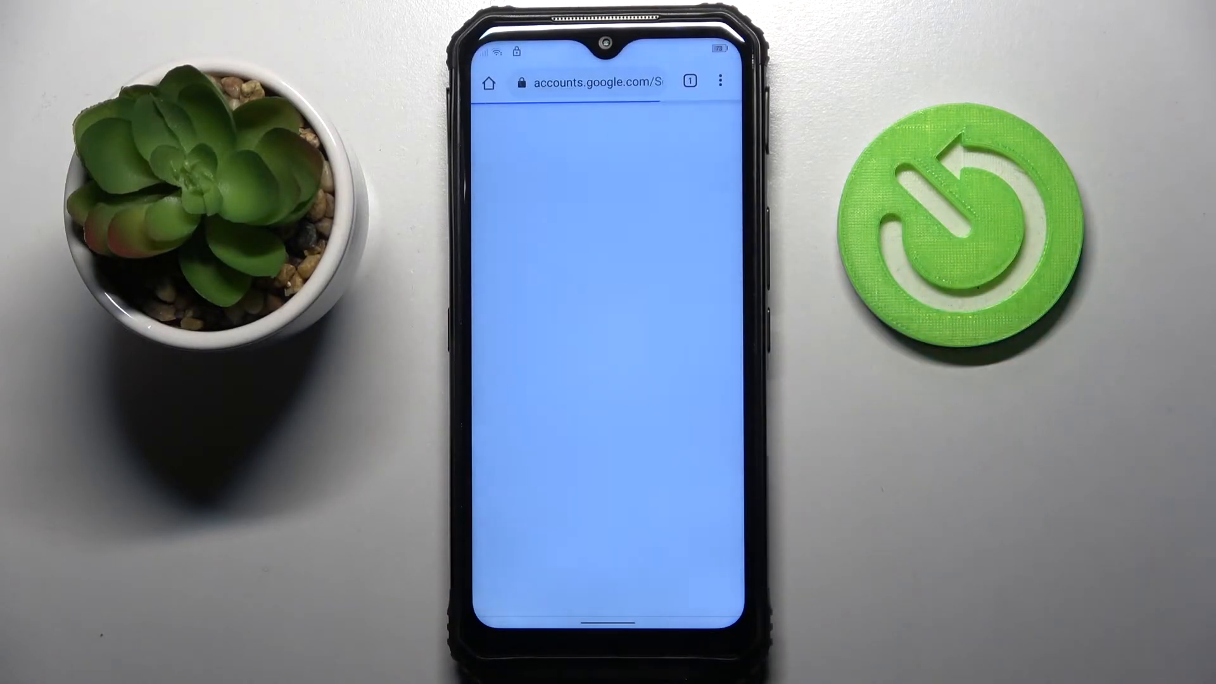
left_click(589, 81)
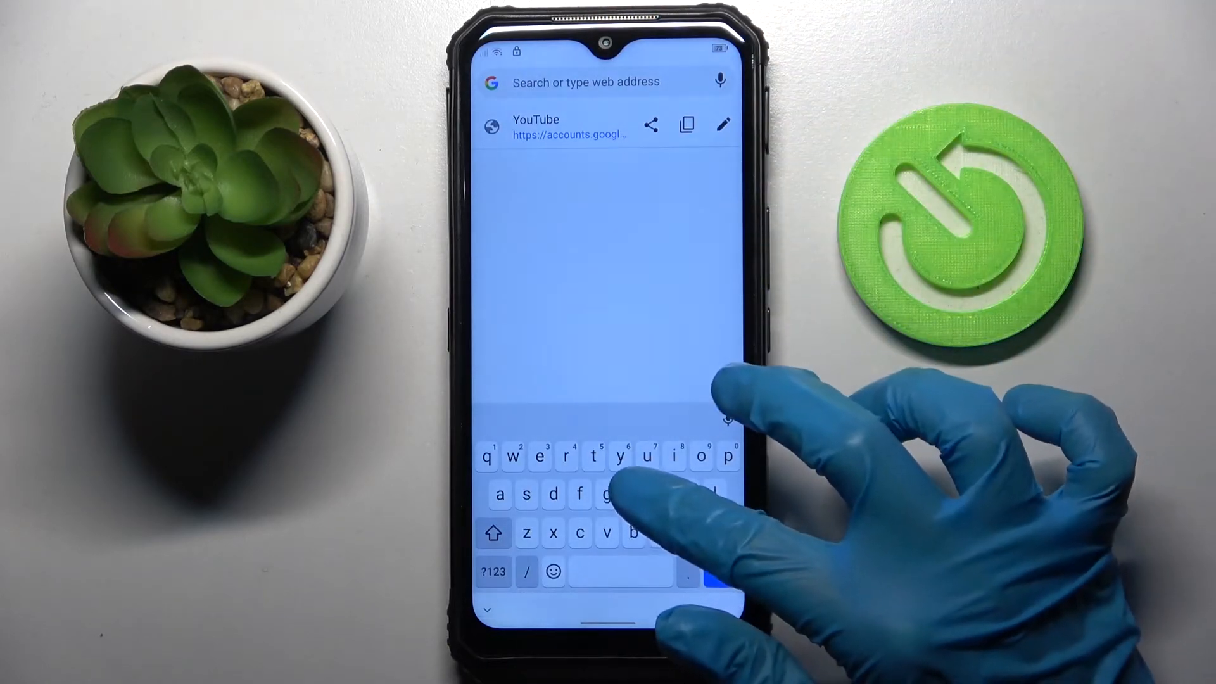
type("hardrrset.in")
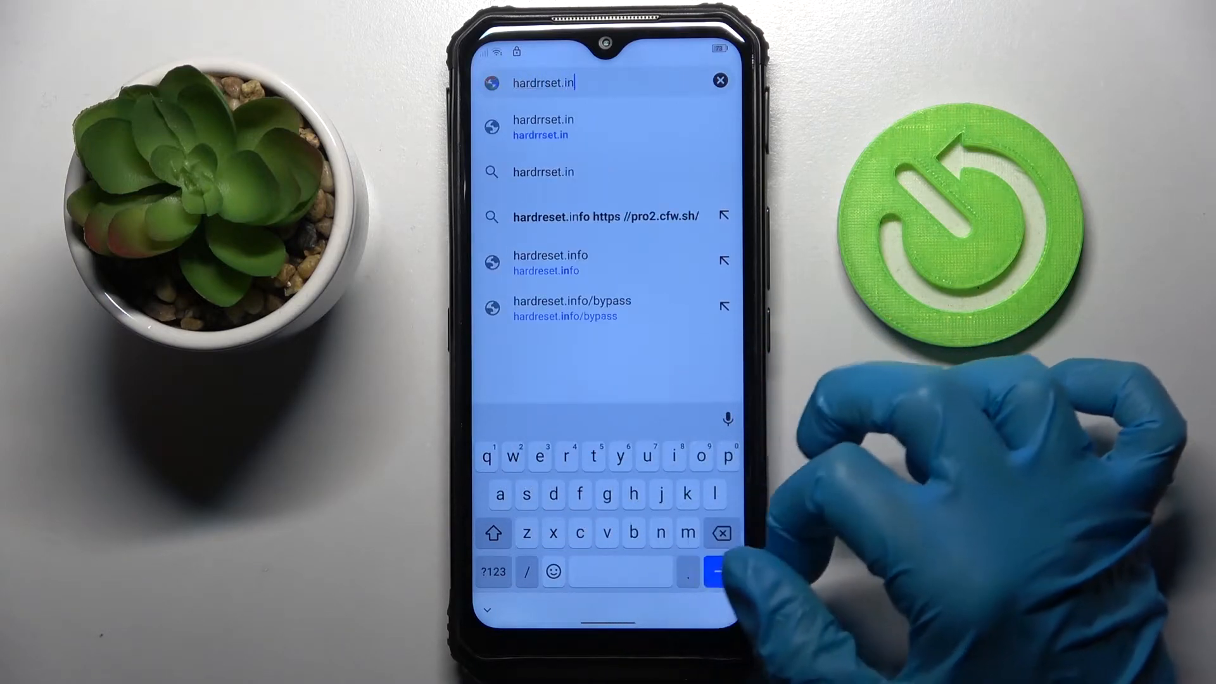
left_click(571, 308)
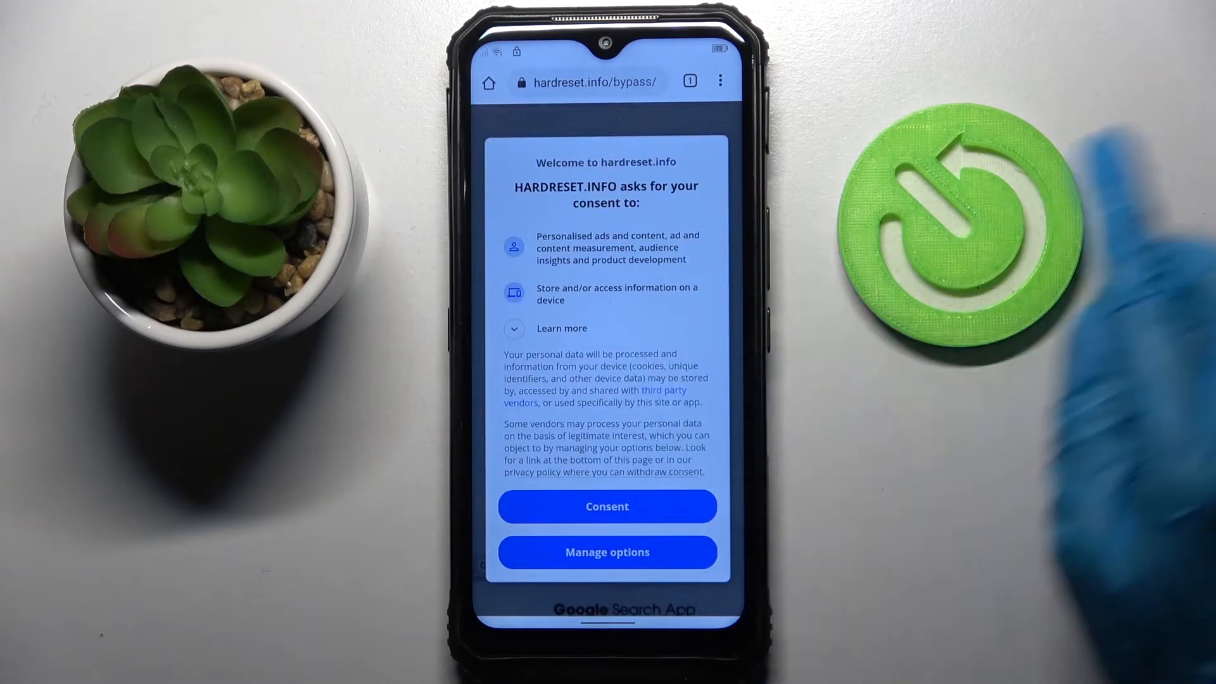
left_click(607, 506)
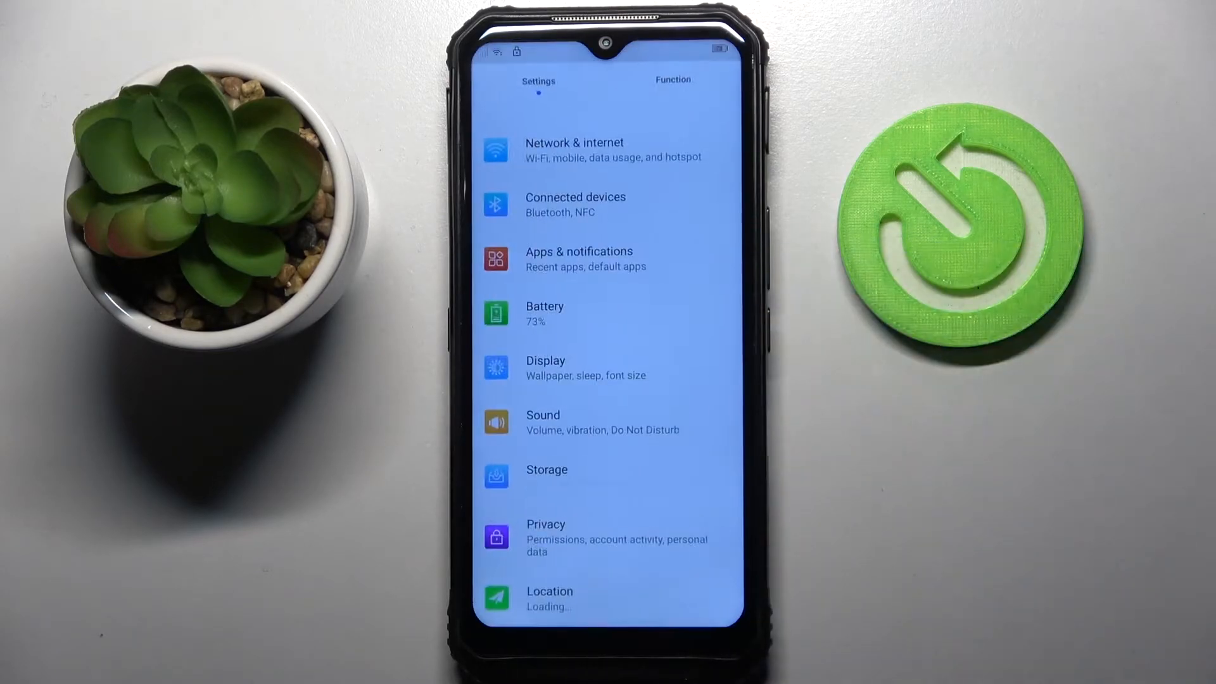
Step: In Security, switch Screen pinning on and require locking the device when unpinning
scroll("down", 3)
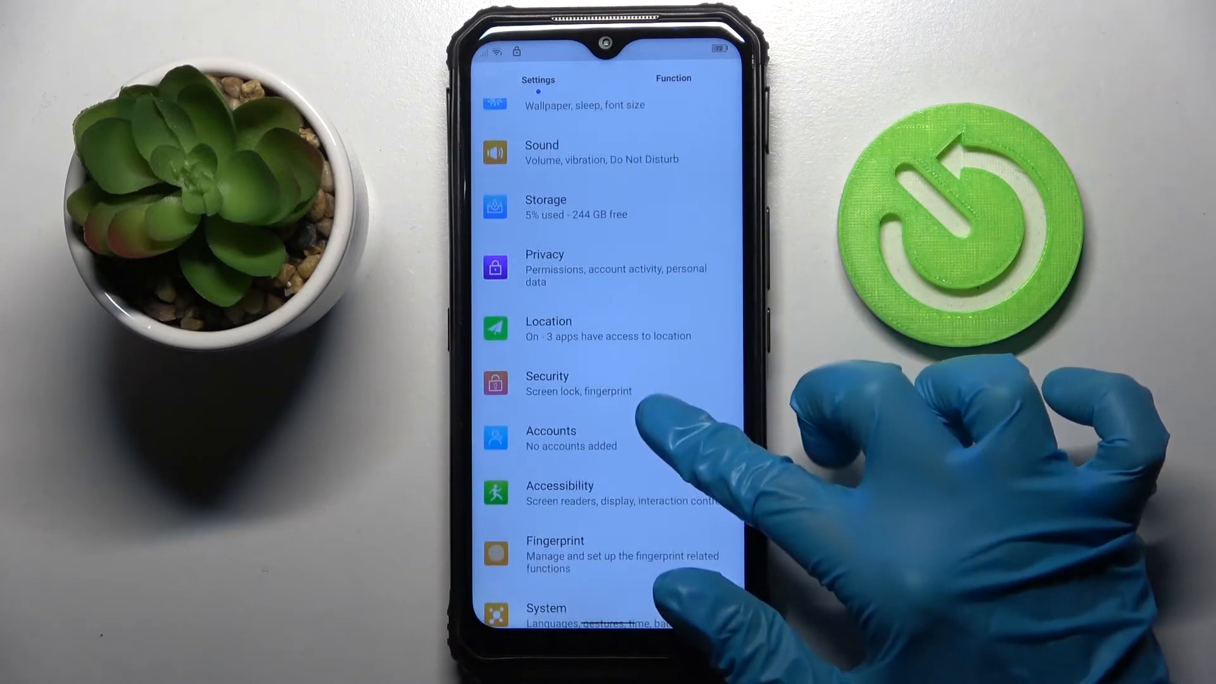
left_click(547, 382)
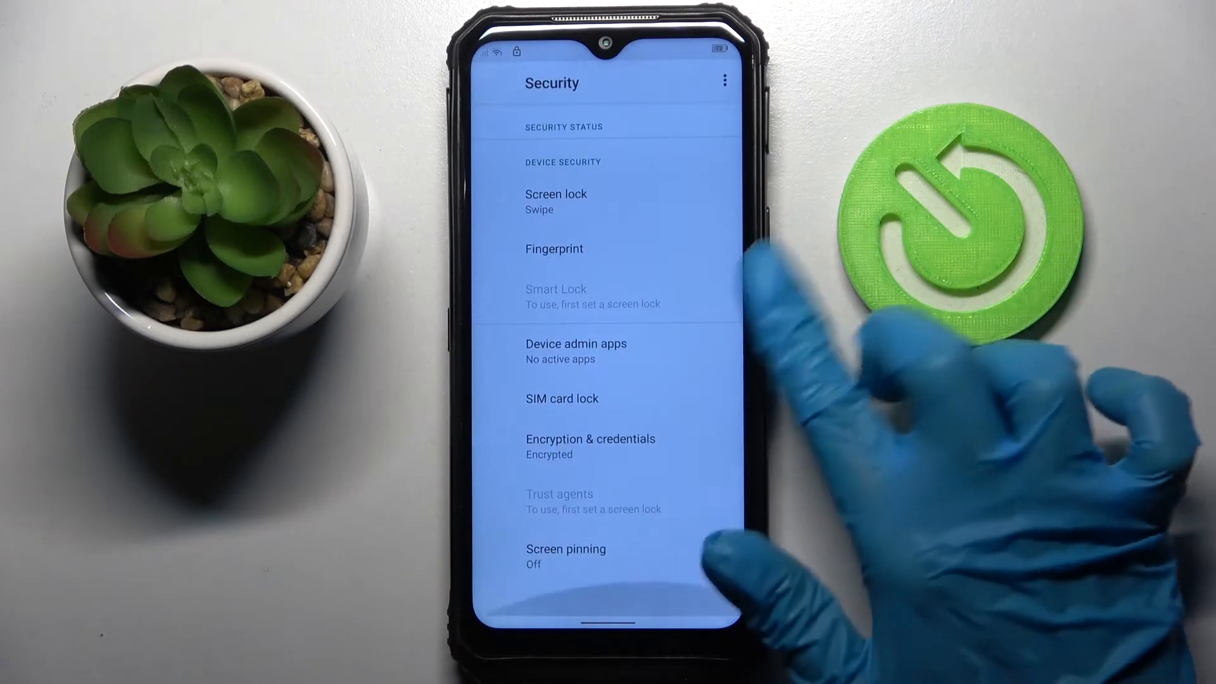
left_click(566, 555)
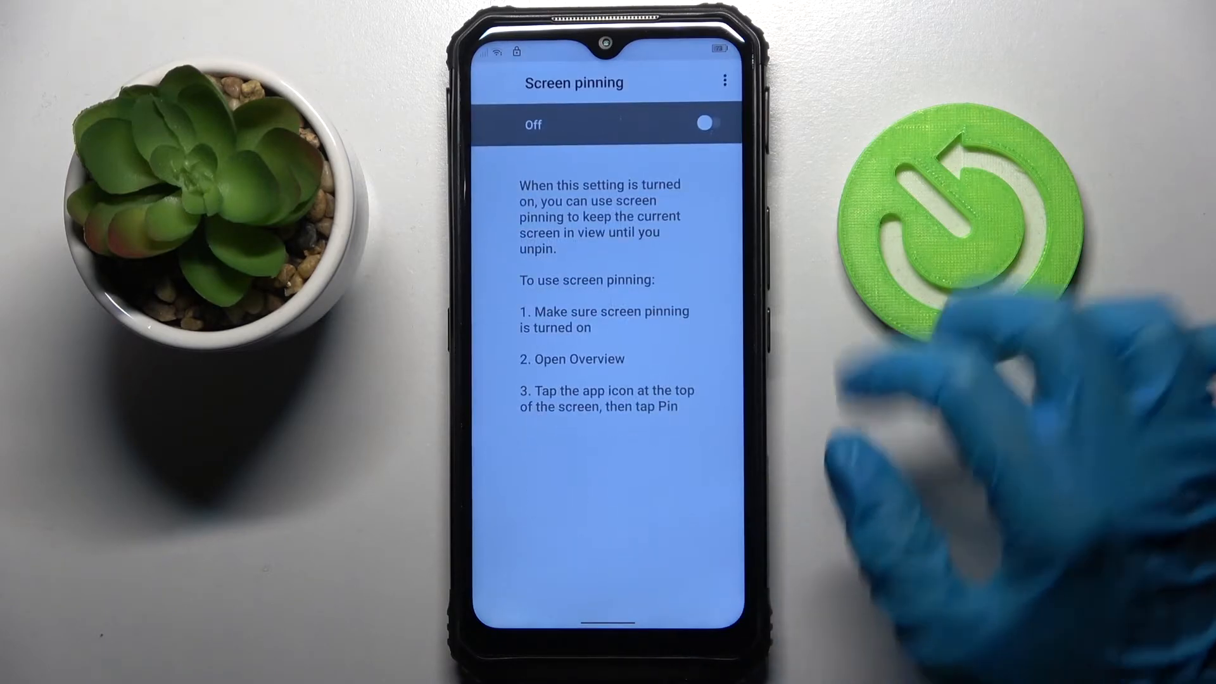
left_click(710, 124)
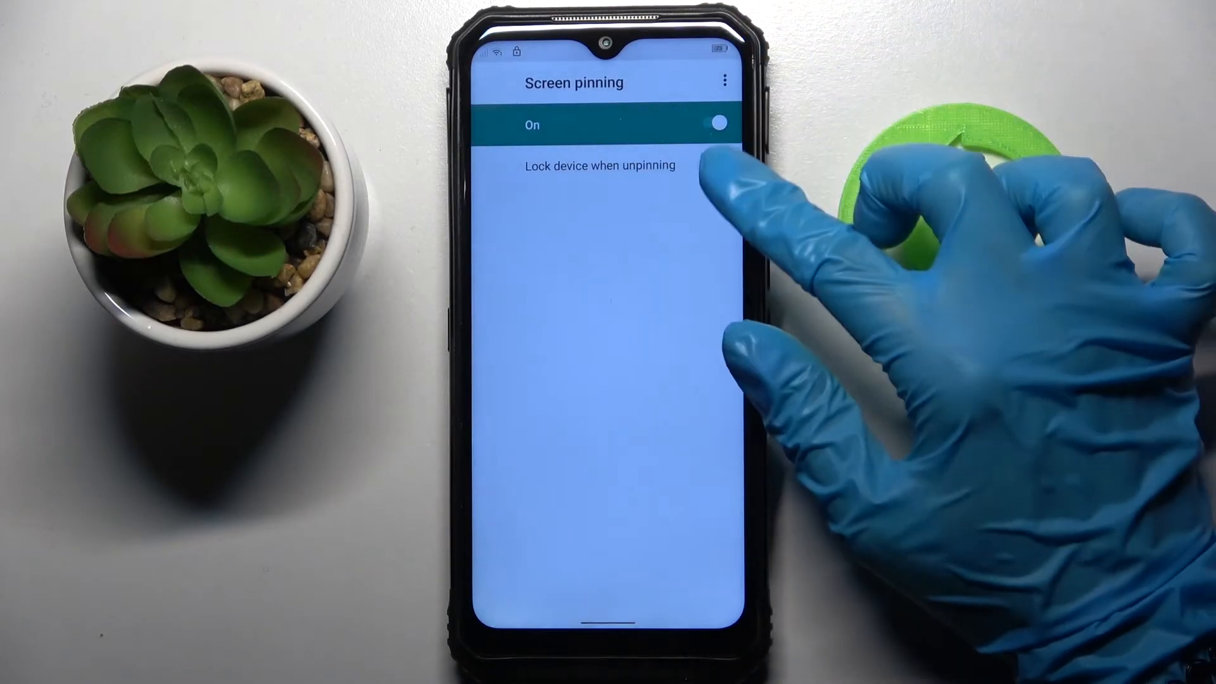
left_click(599, 165)
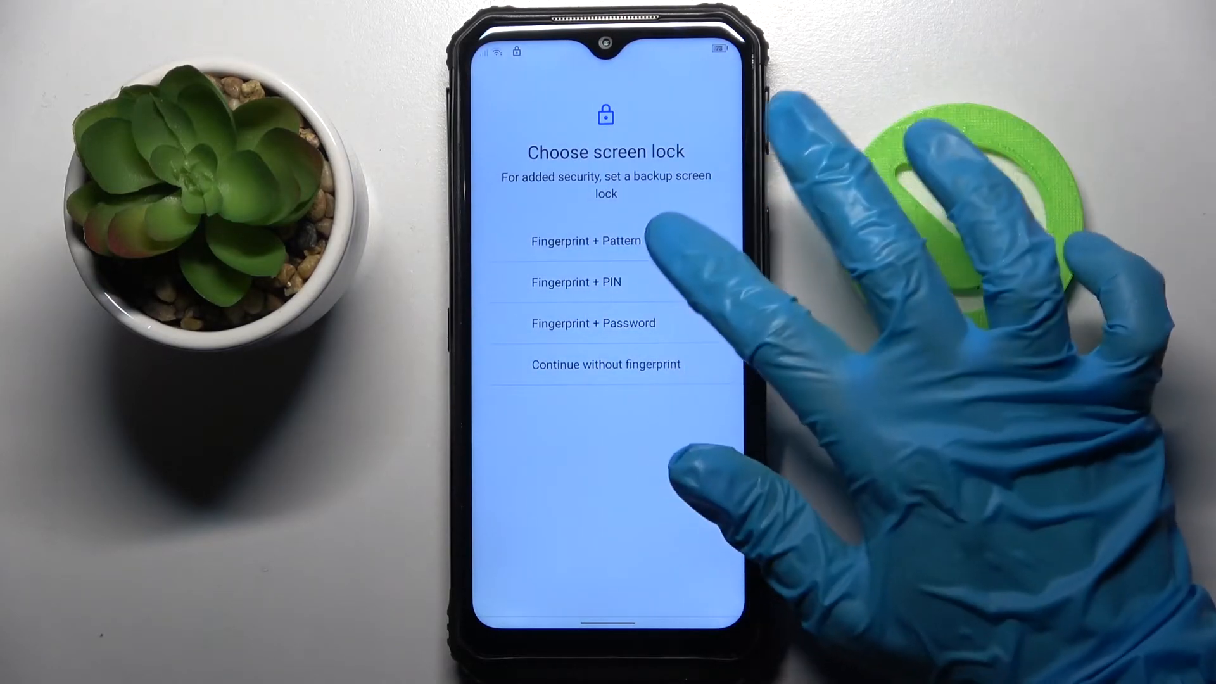
Step: Set a Fingerprint + Pattern lock, answering Secure start-up and confirming the L-shaped pattern
left_click(585, 241)
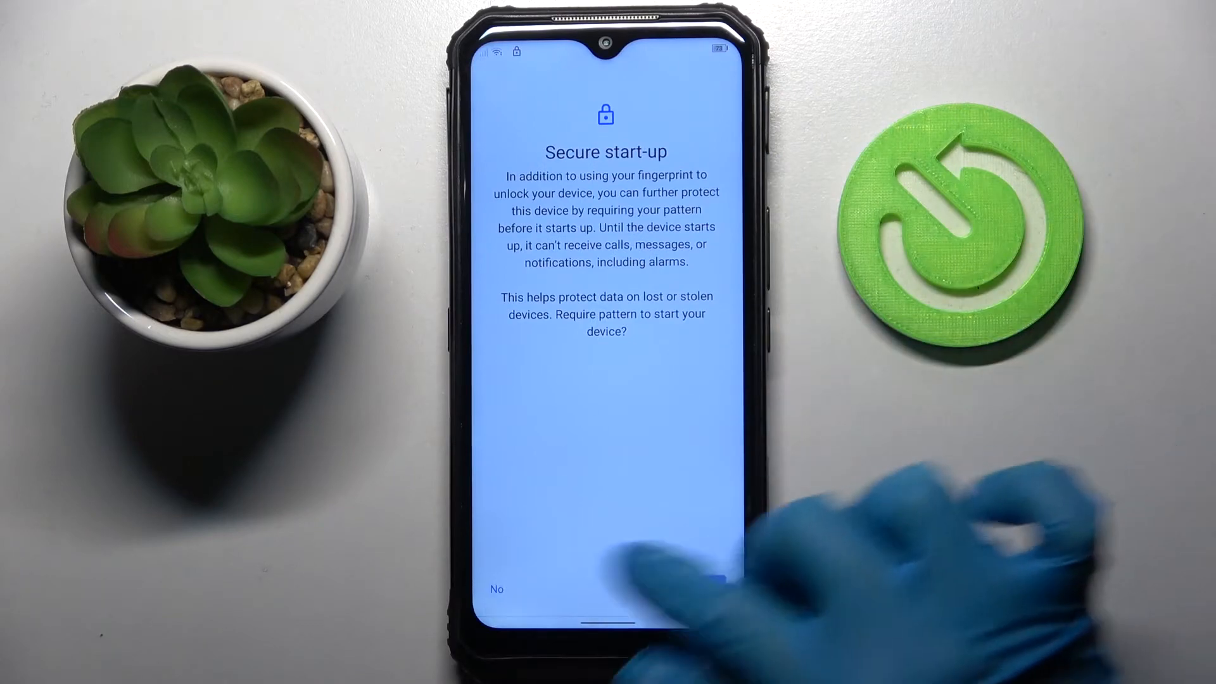
left_click(496, 589)
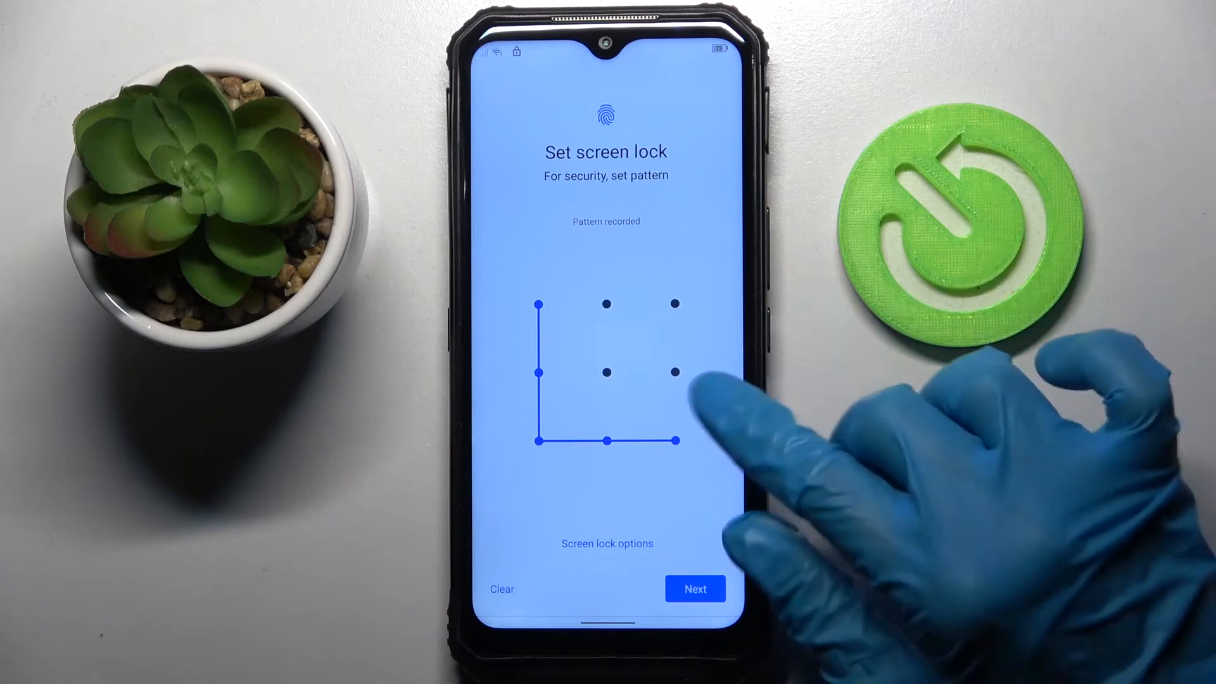
left_click(696, 589)
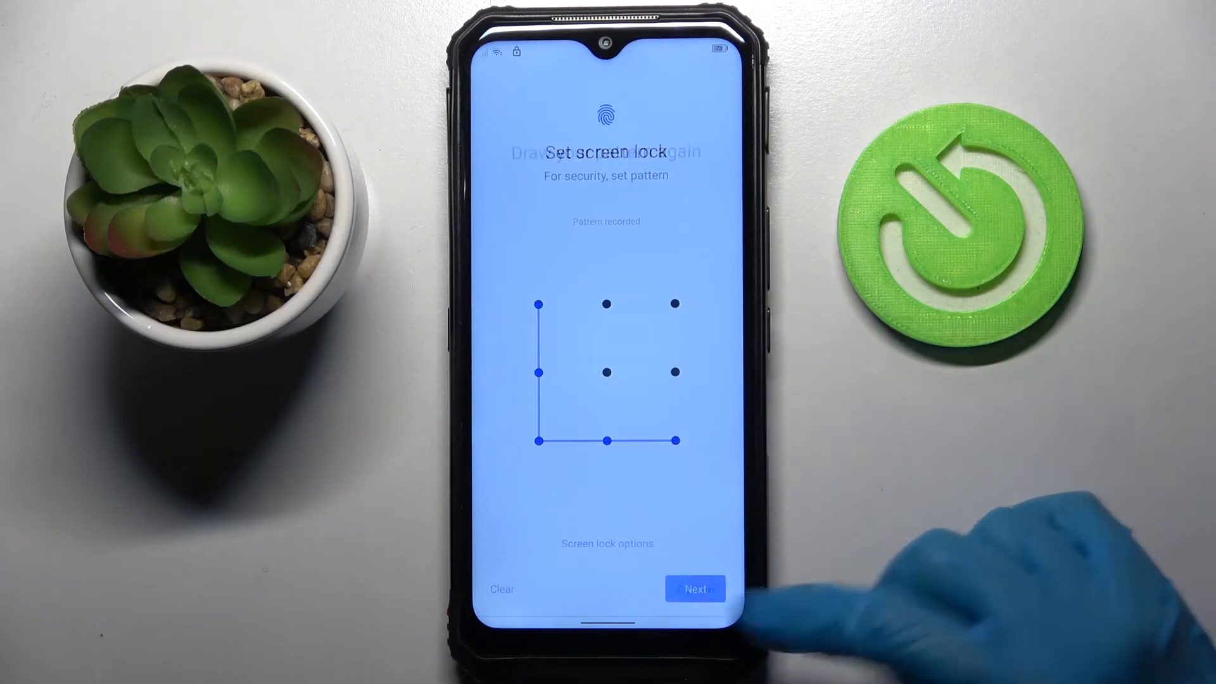
left_click(695, 589)
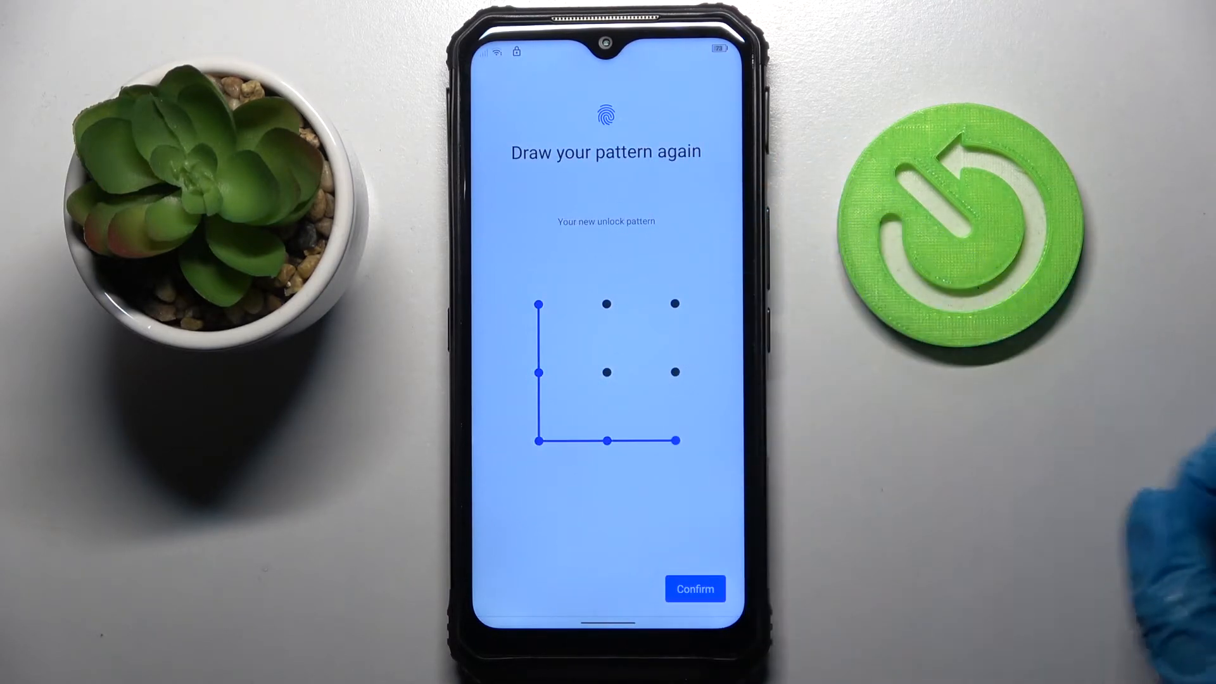
left_click(695, 589)
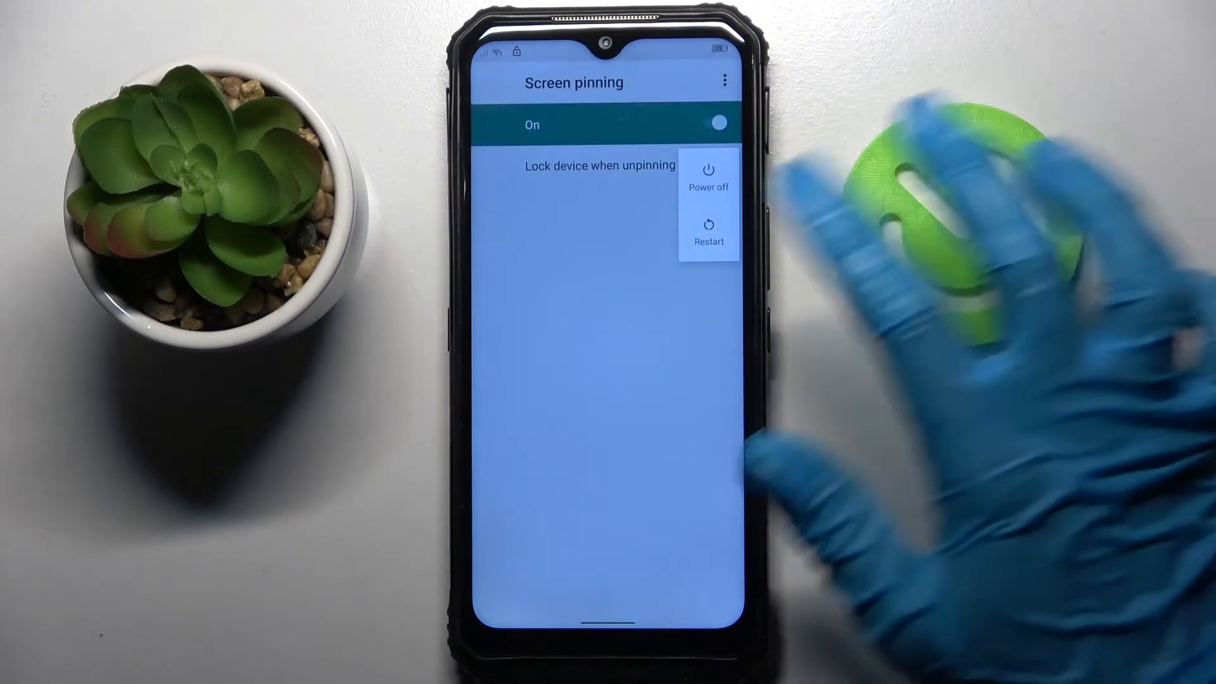
Step: Power the phone off from the power menu
left_click(707, 179)
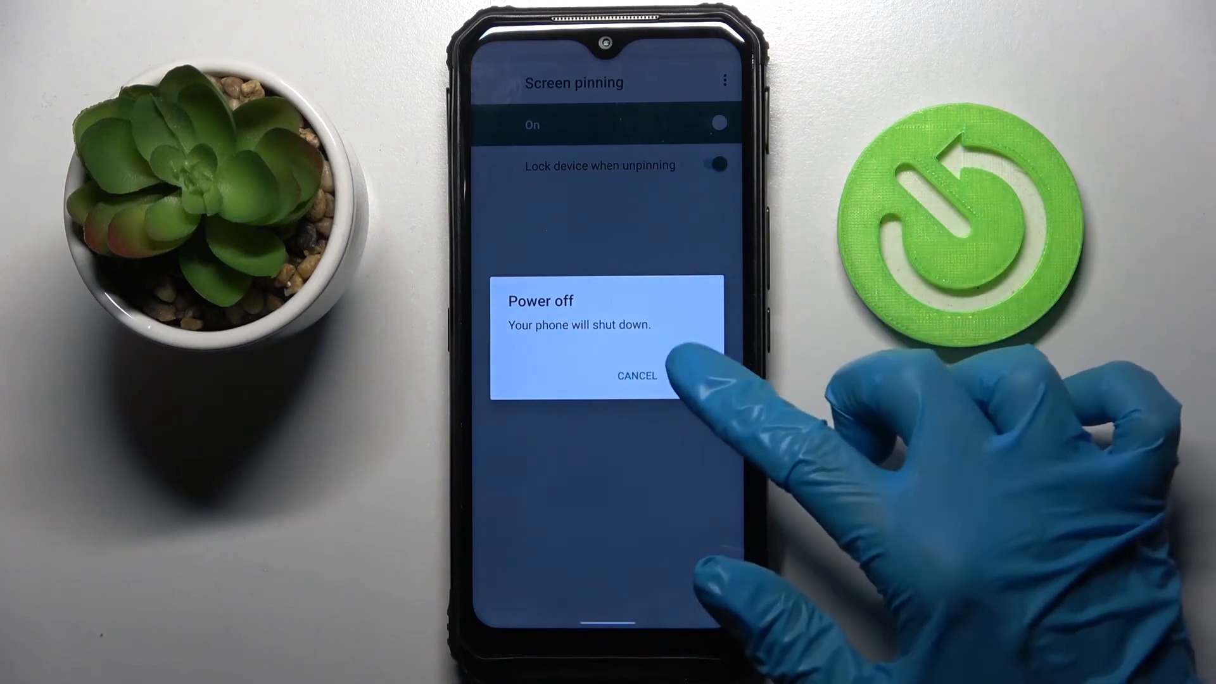